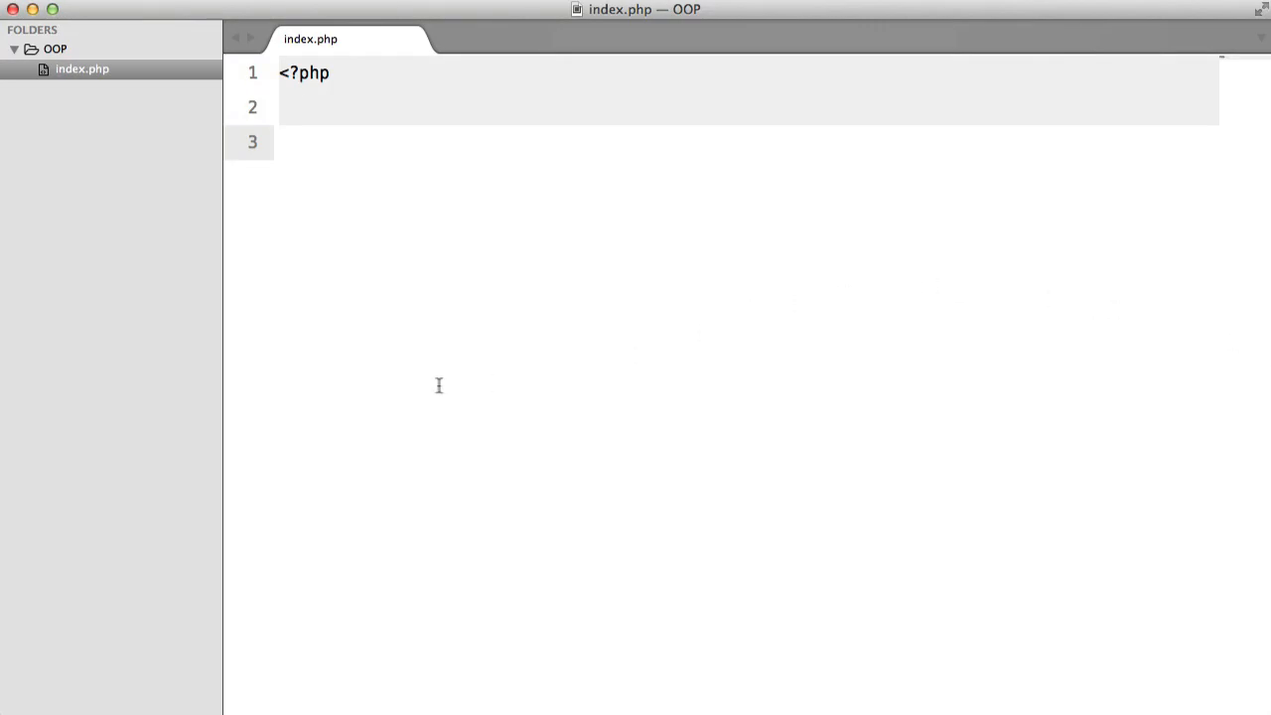
{"action": "mouse_move", "coordinate": [528, 347]}
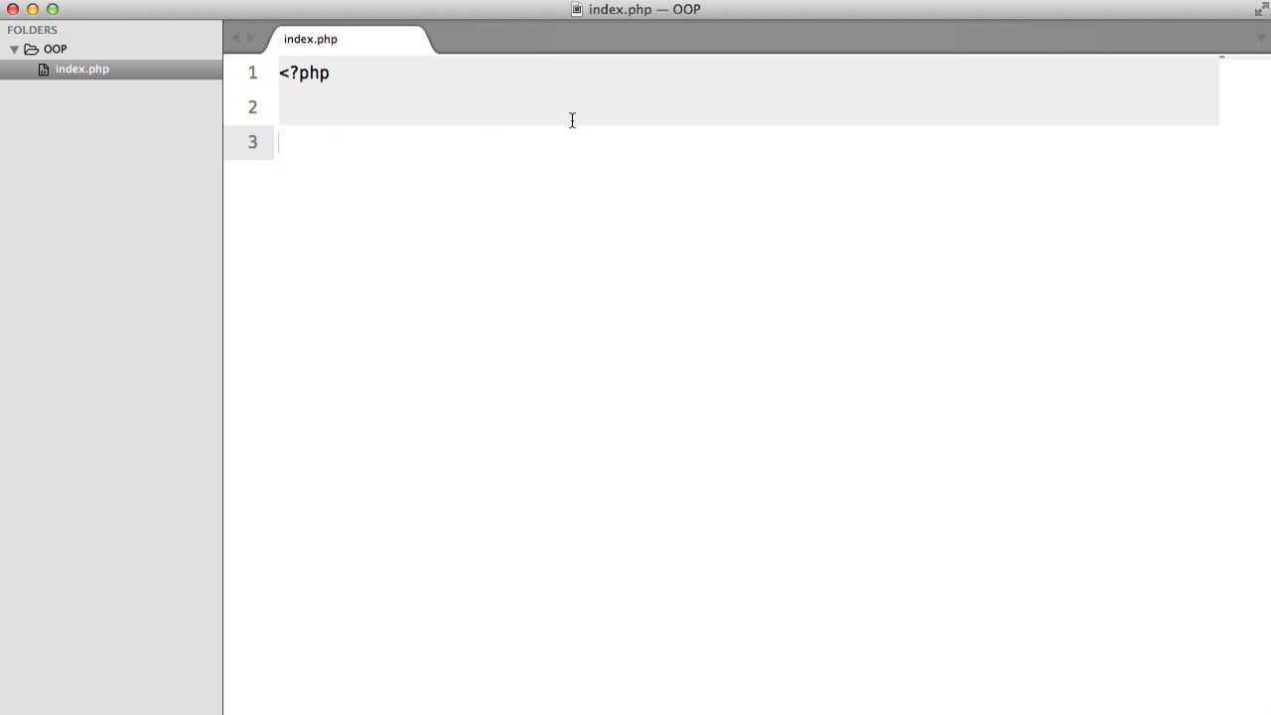
Step: Create Foo.php in the OOP project declaring class Foo with a public function bar
{"action": "key", "text": "cmd+s"}
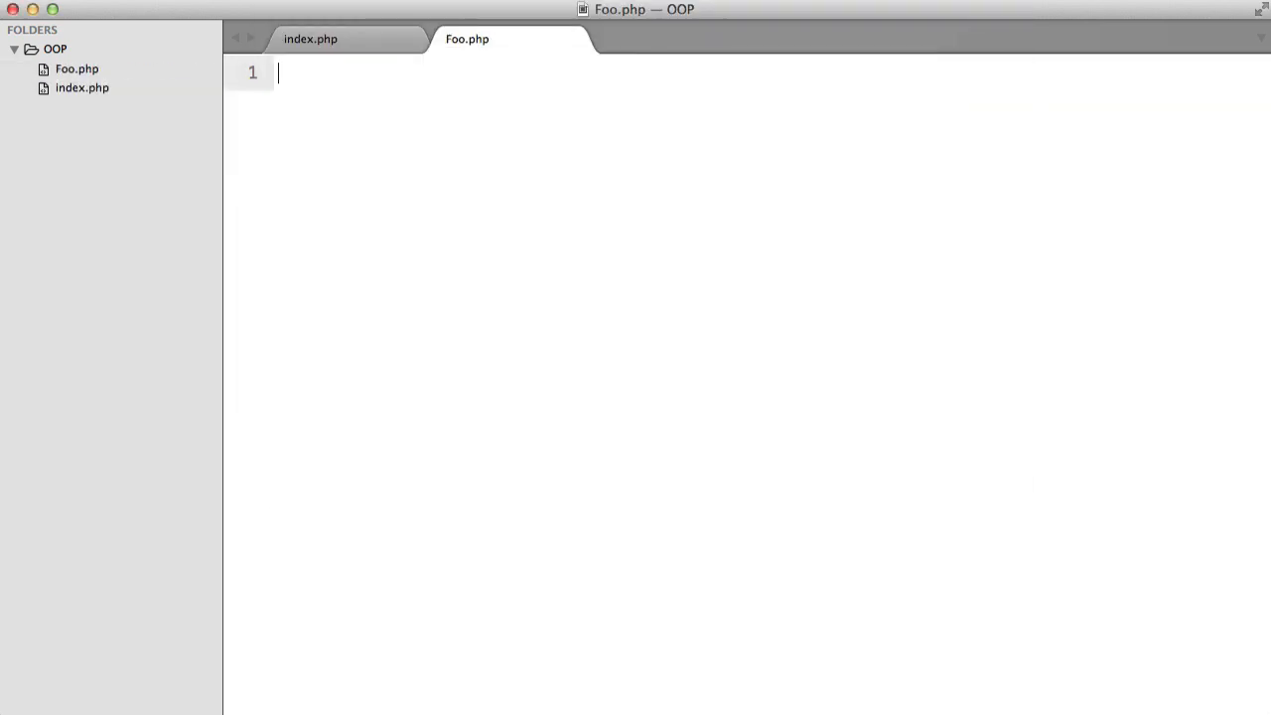
{"action": "type", "text": "<?php"}
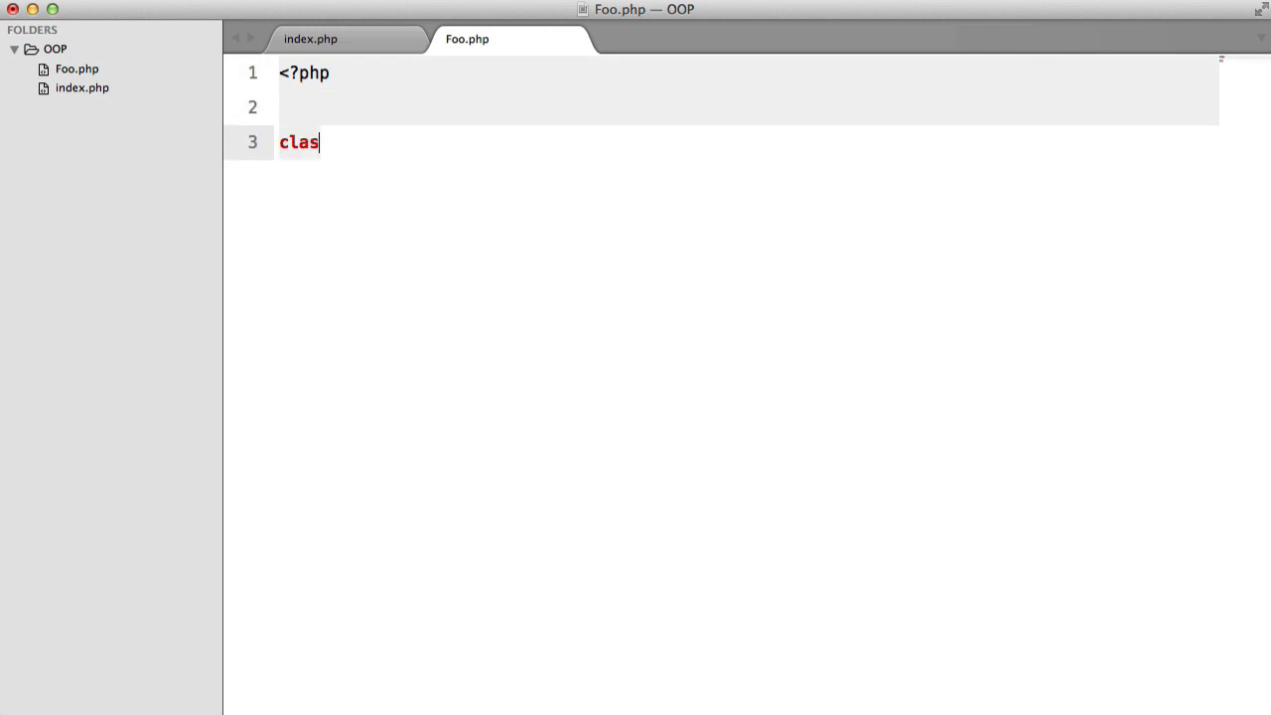
{"action": "type", "text": "s Foo {"}
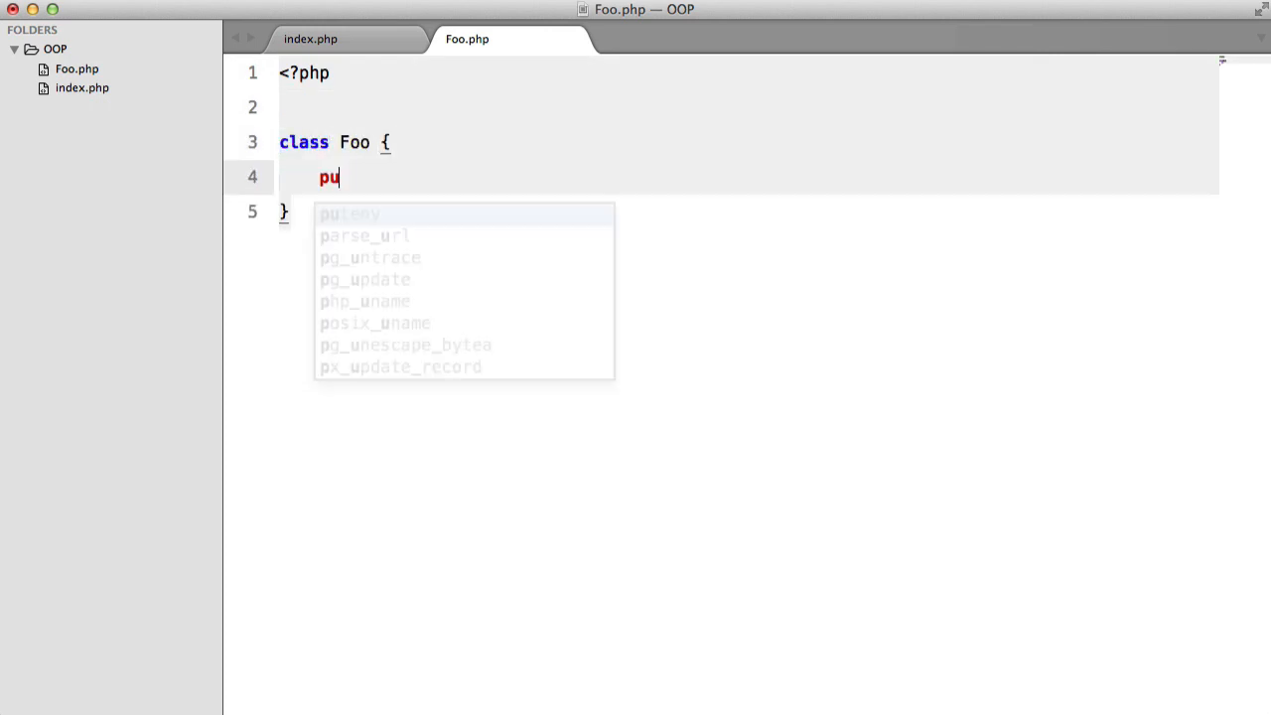
{"action": "type", "text": "blic function bar"}
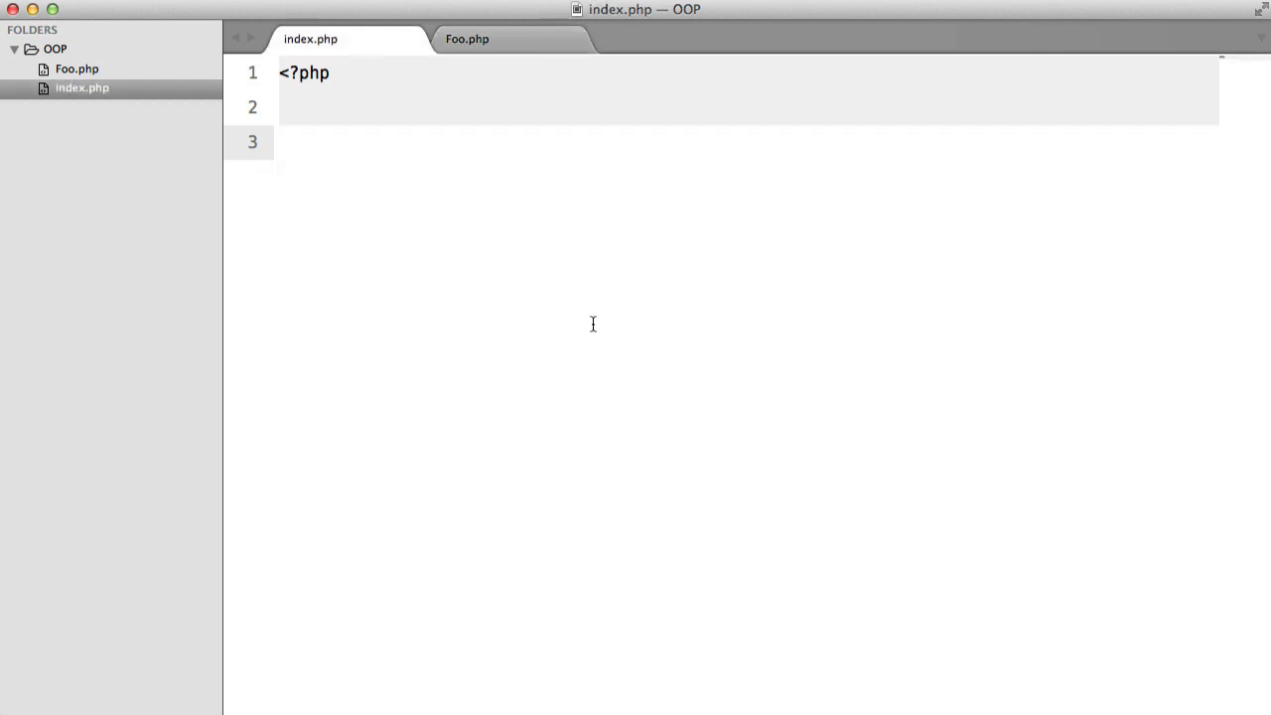
Step: Make index.php require Foo.php, instantiate Foo and call $foo->bar(), then review the abstract class in Foo.php
{"action": "type", "text": "require 'Foo.php';"}
{"action": "type", "text": "$foo ="}
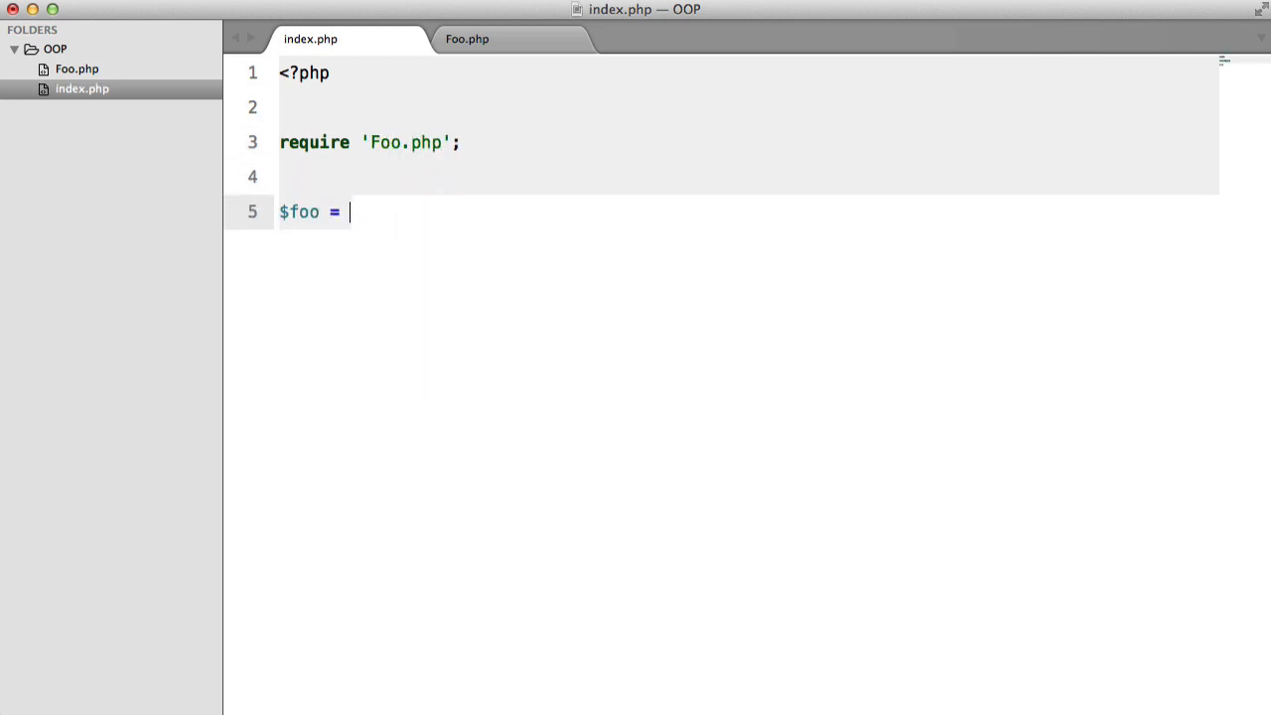
{"action": "type", "text": "new Foo();"}
{"action": "type", "text": "$f"}
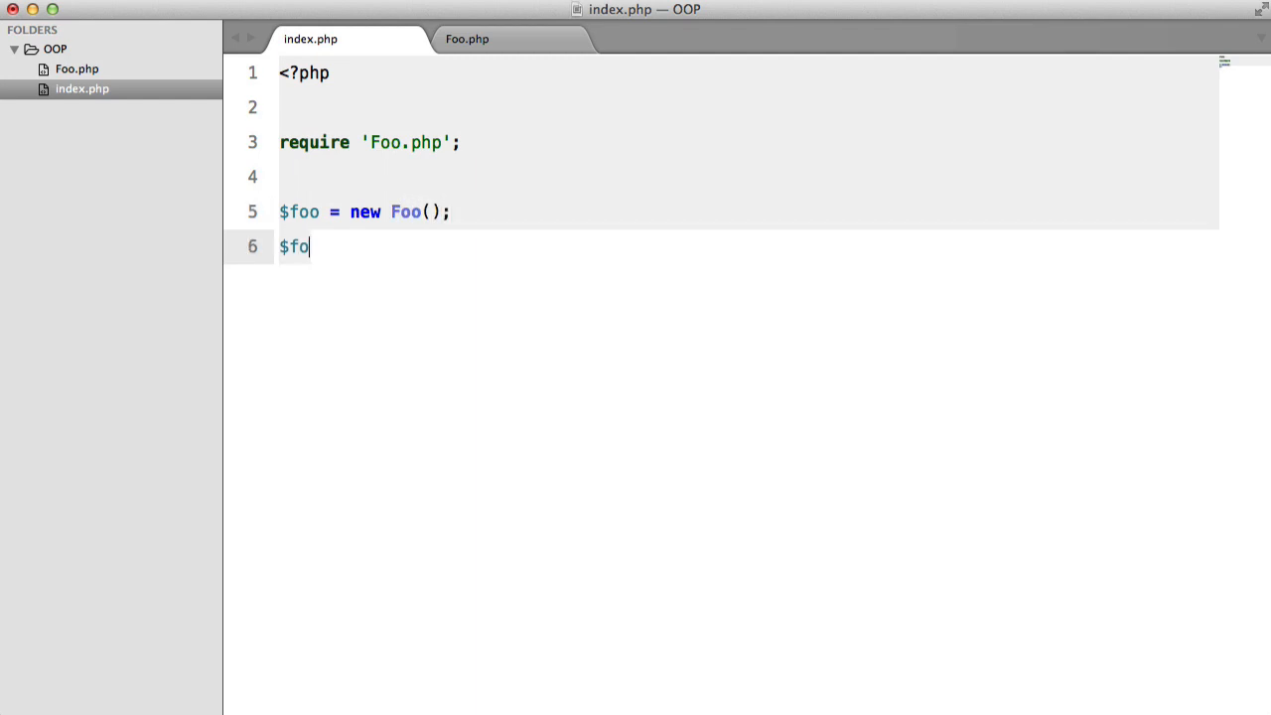
{"action": "type", "text": "o->bar();"}
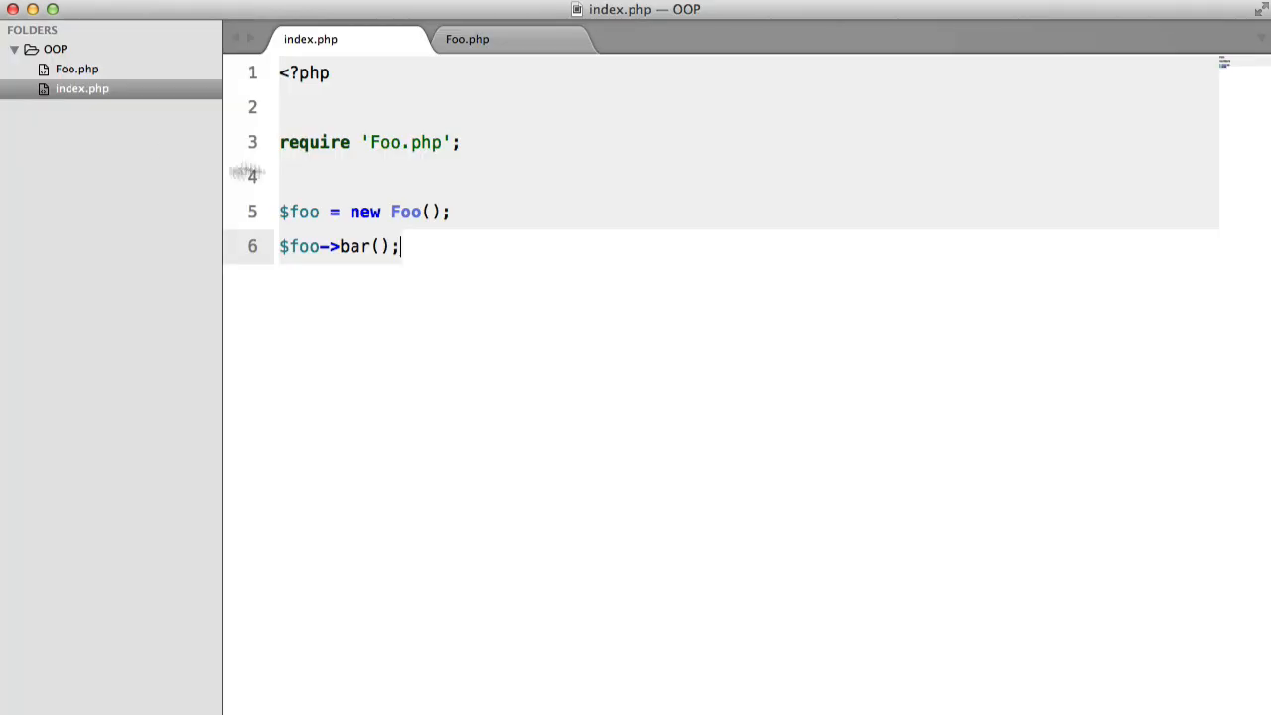
{"action": "left_click", "coordinate": [466, 40]}
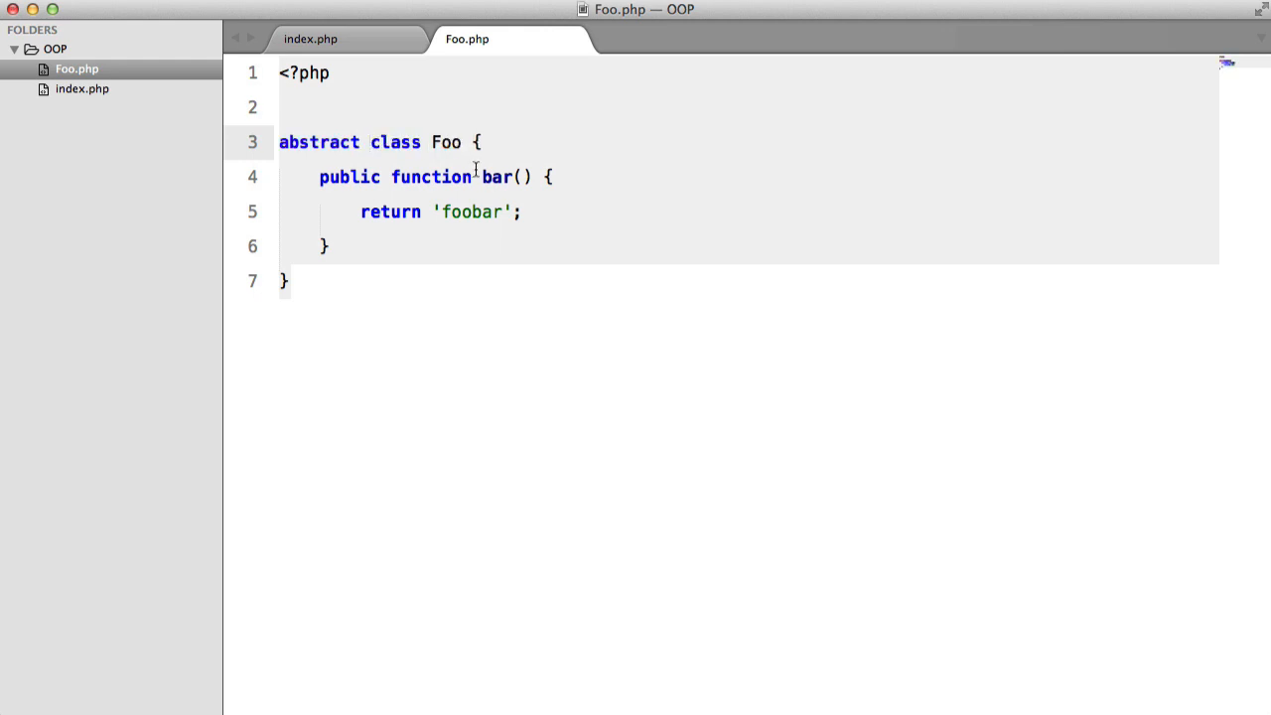
{"action": "double_click", "coordinate": [317, 143]}
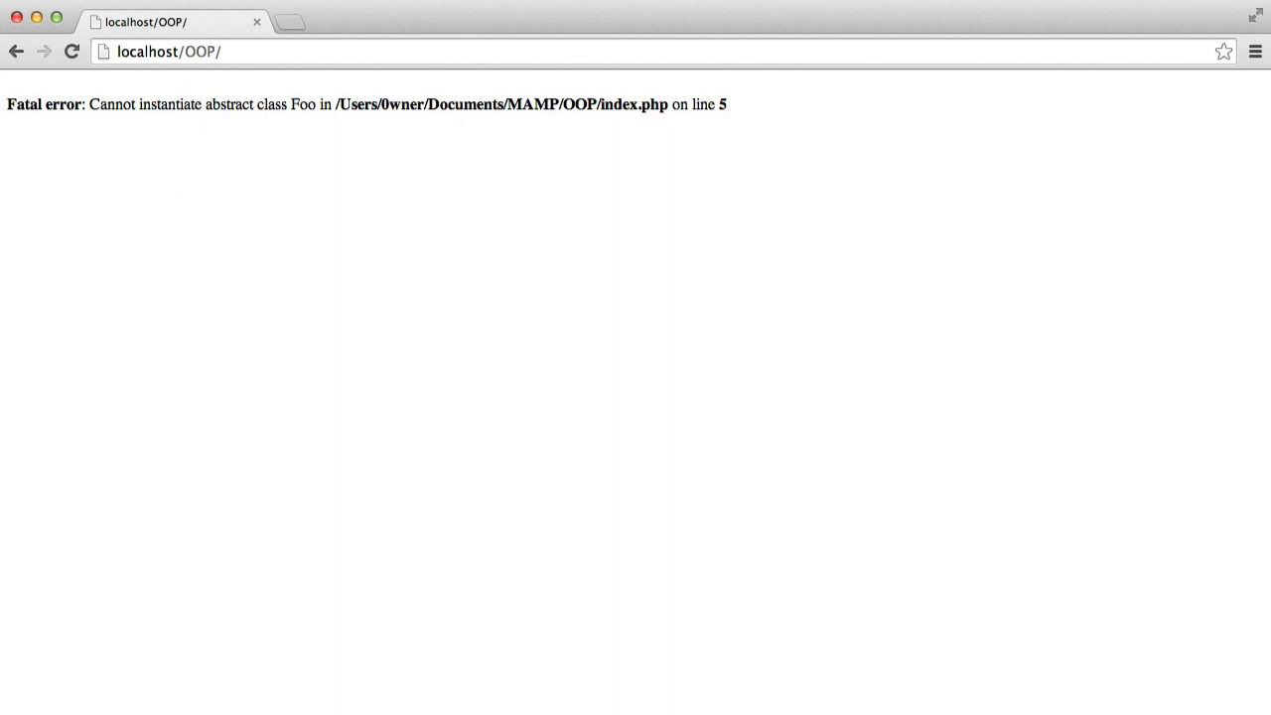
{"action": "mouse_move", "coordinate": [139, 107]}
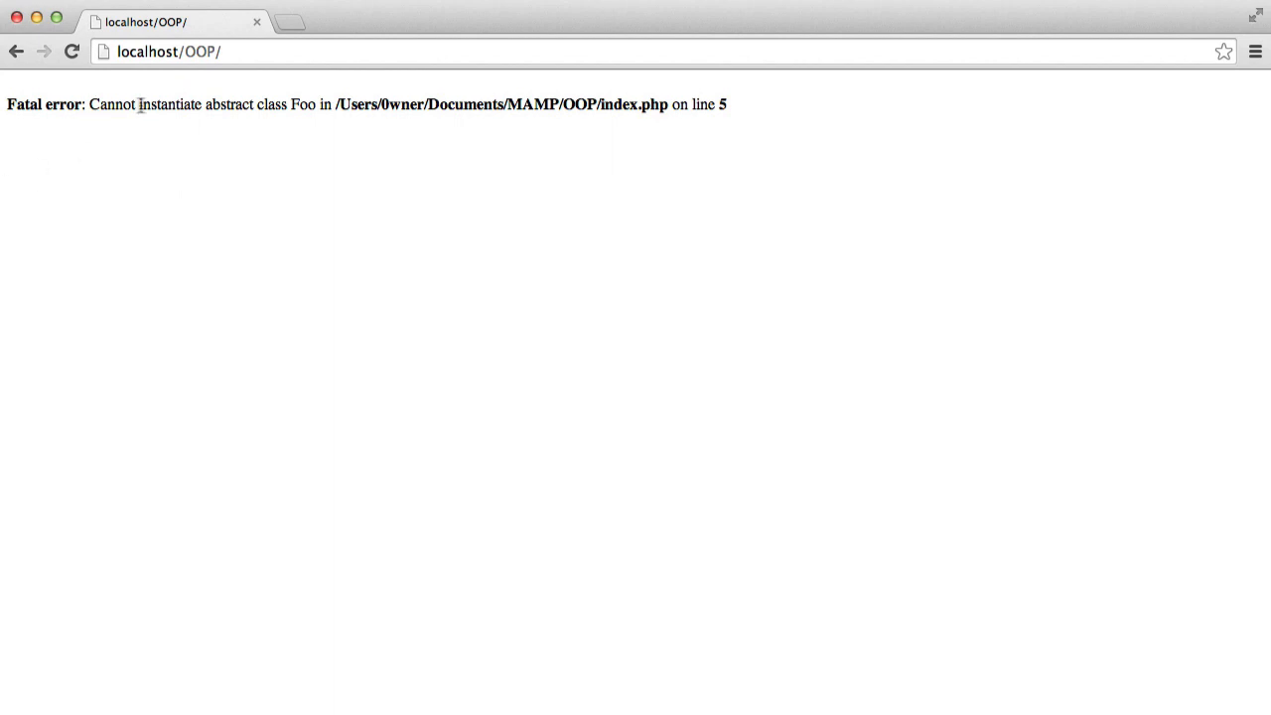
{"action": "mouse_move", "coordinate": [301, 99]}
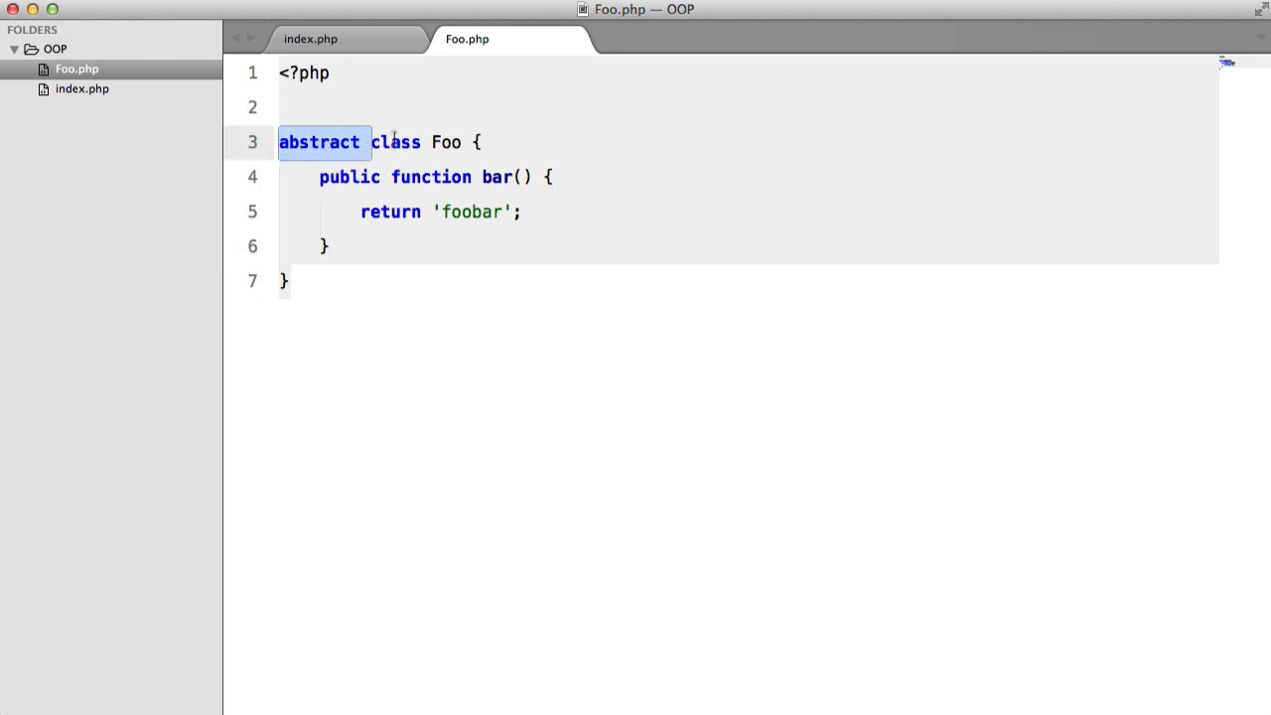
{"action": "mouse_move", "coordinate": [91, 53]}
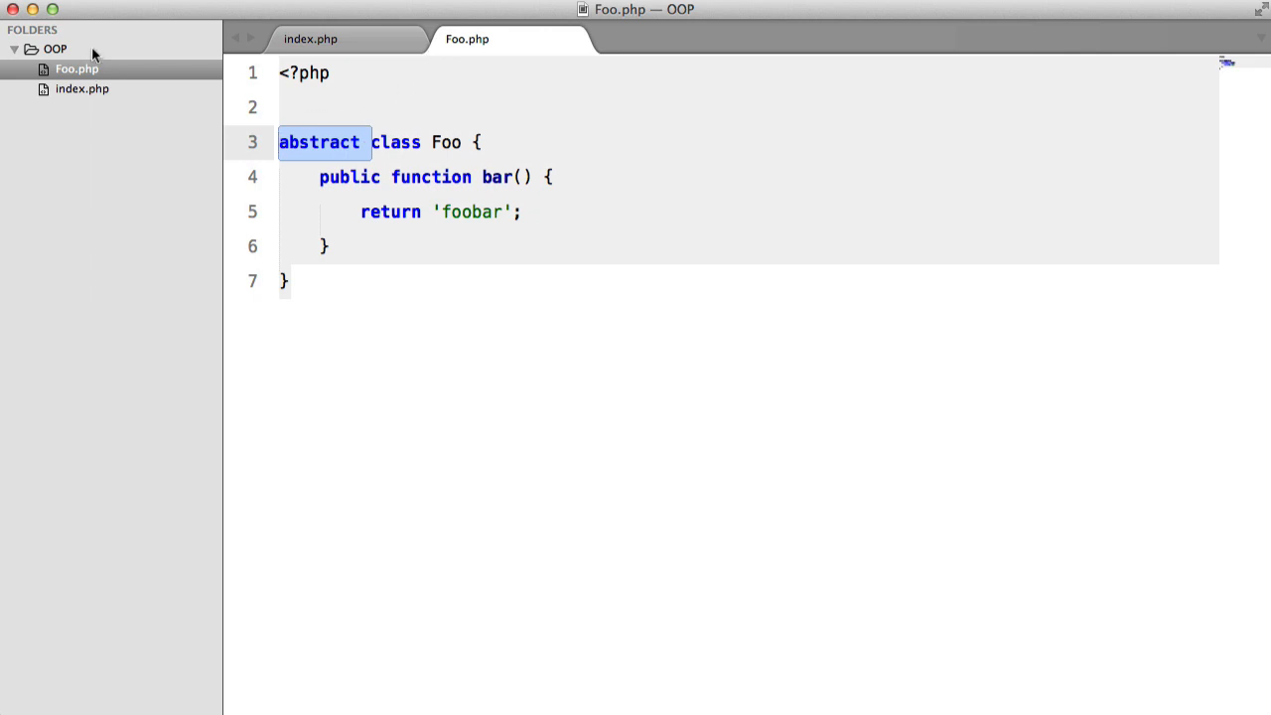
Step: Create Bar.php declaring class Bar extends Foo with public function baz() returning 'qux'
{"action": "left_click", "coordinate": [513, 244]}
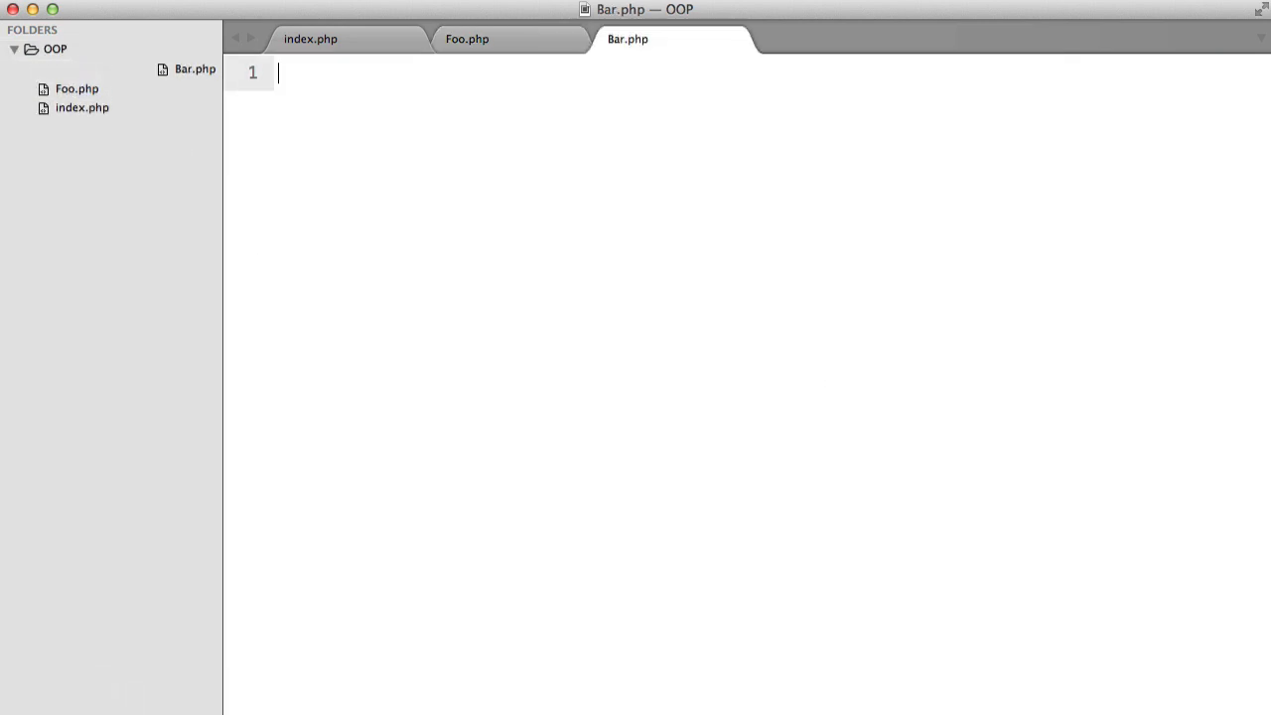
{"action": "type", "text": "<?php"}
{"action": "type", "text": "public function"}
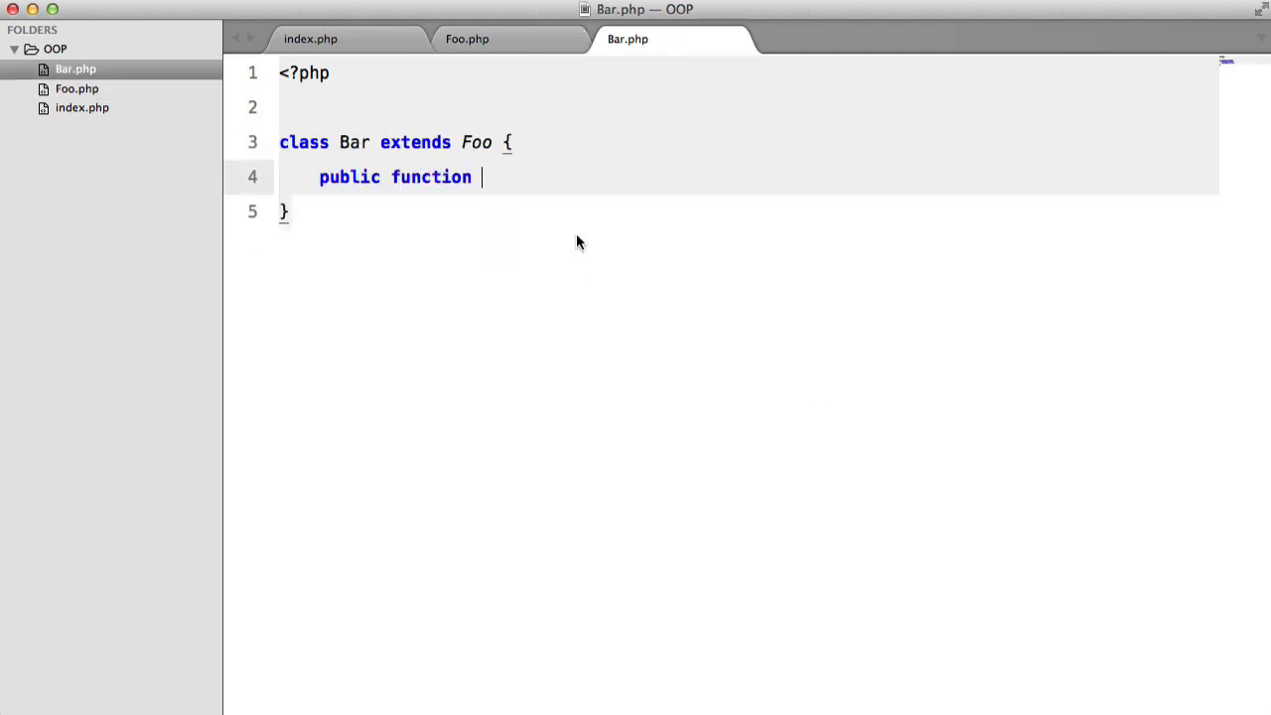
{"action": "type", "text": "baz() {"}
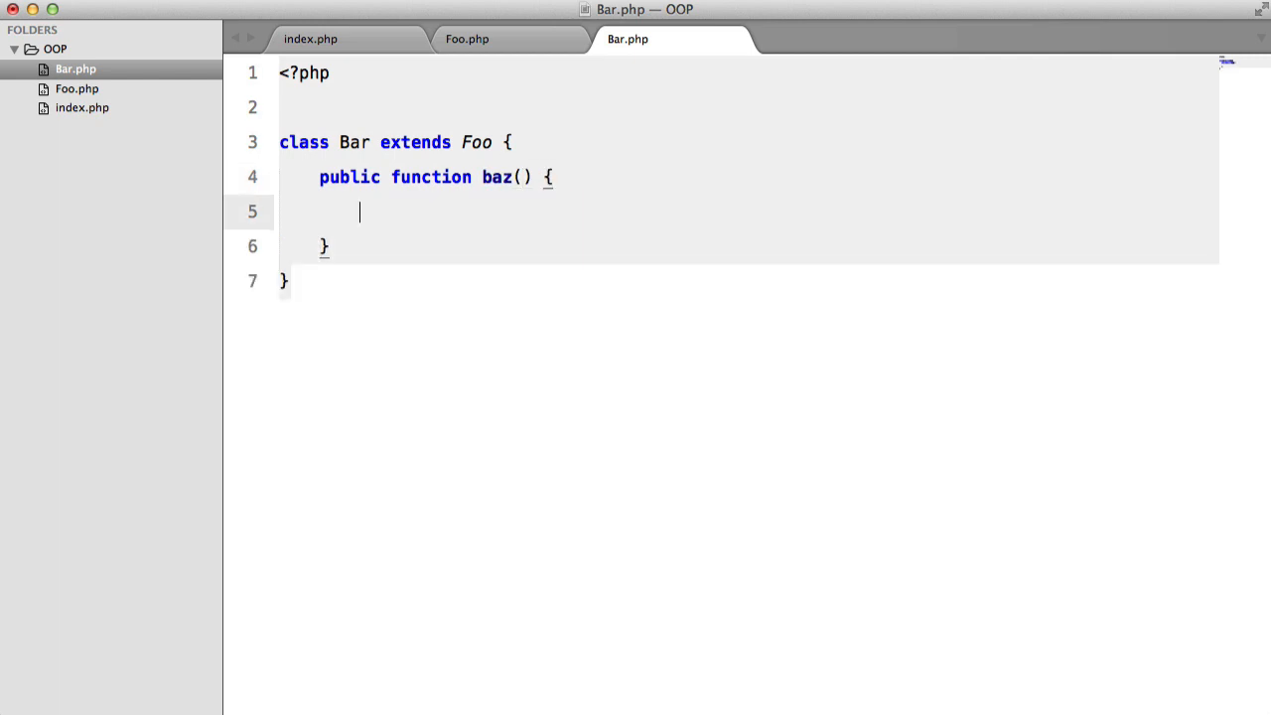
{"action": "type", "text": "return 'qux';"}
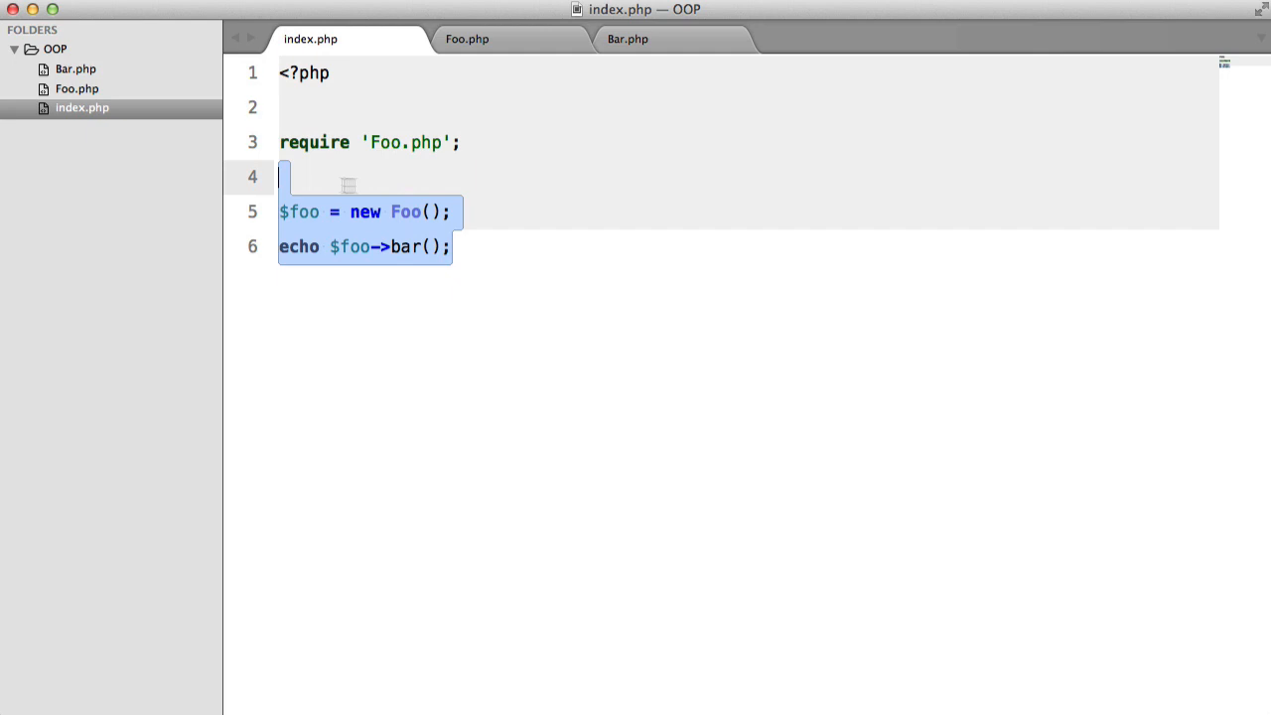
Step: Make index.php require Bar.php, create $bar = new Bar and echo $bar->baz()
{"action": "type", "text": "require 'Bar.php';"}
{"action": "type", "text": "$bar"}
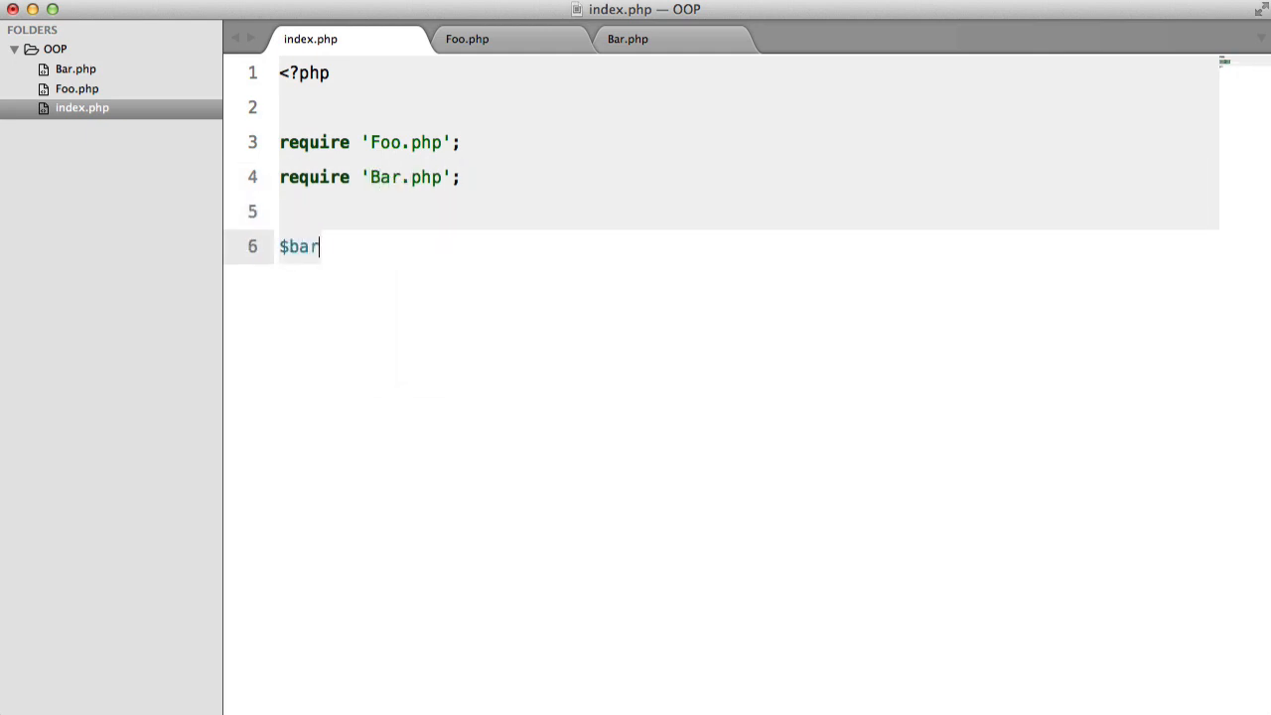
{"action": "type", "text": "= new Bar;"}
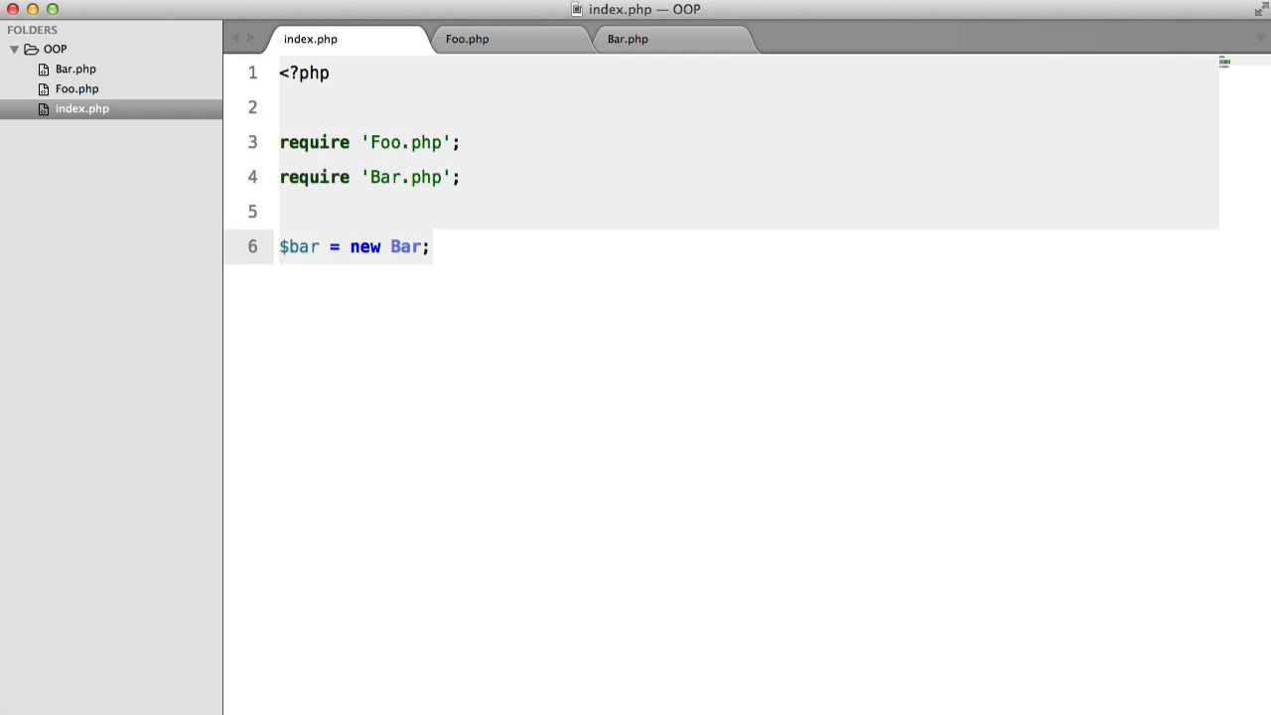
{"action": "type", "text": "echo $bar-"}
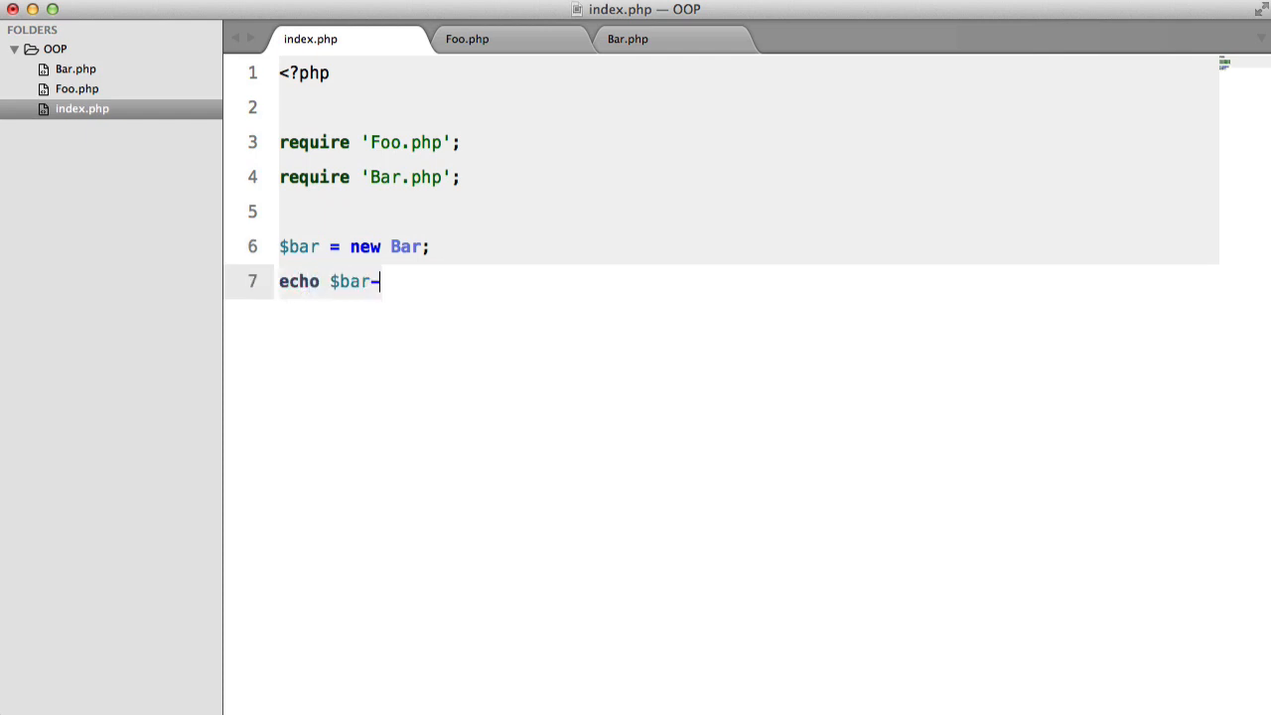
{"action": "type", "text": ">baz();"}
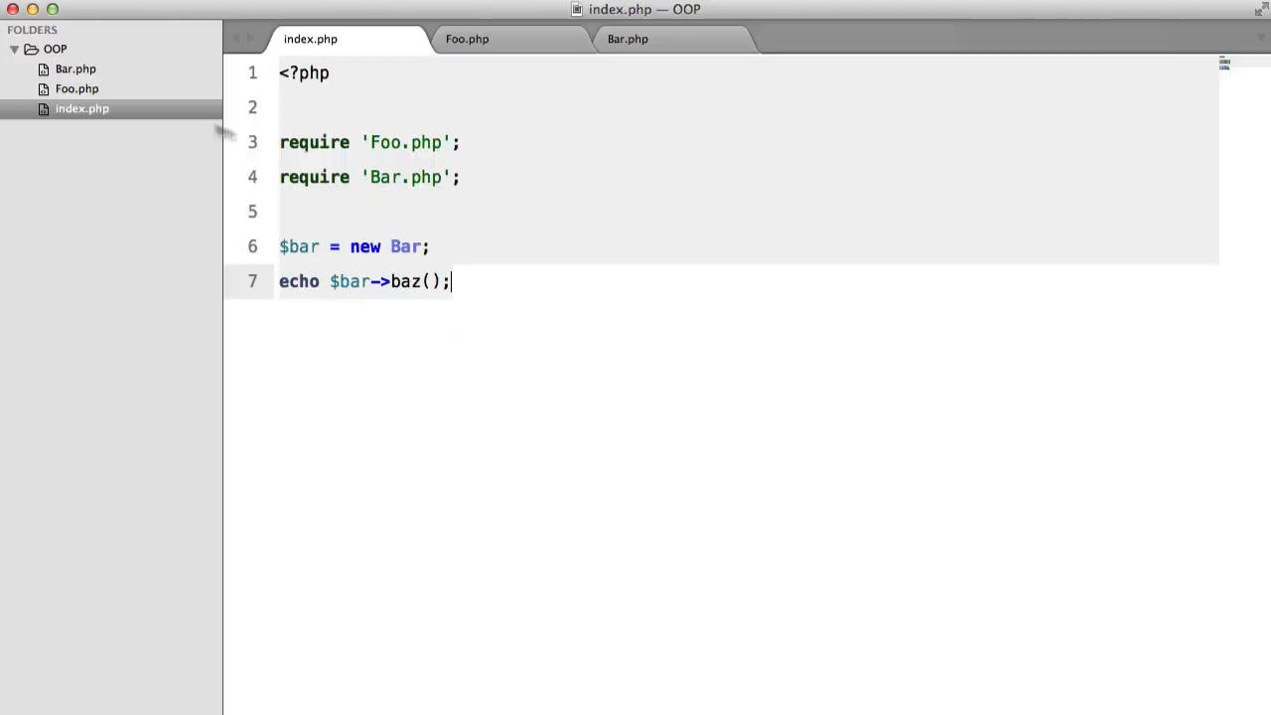
{"action": "left_click", "coordinate": [466, 40]}
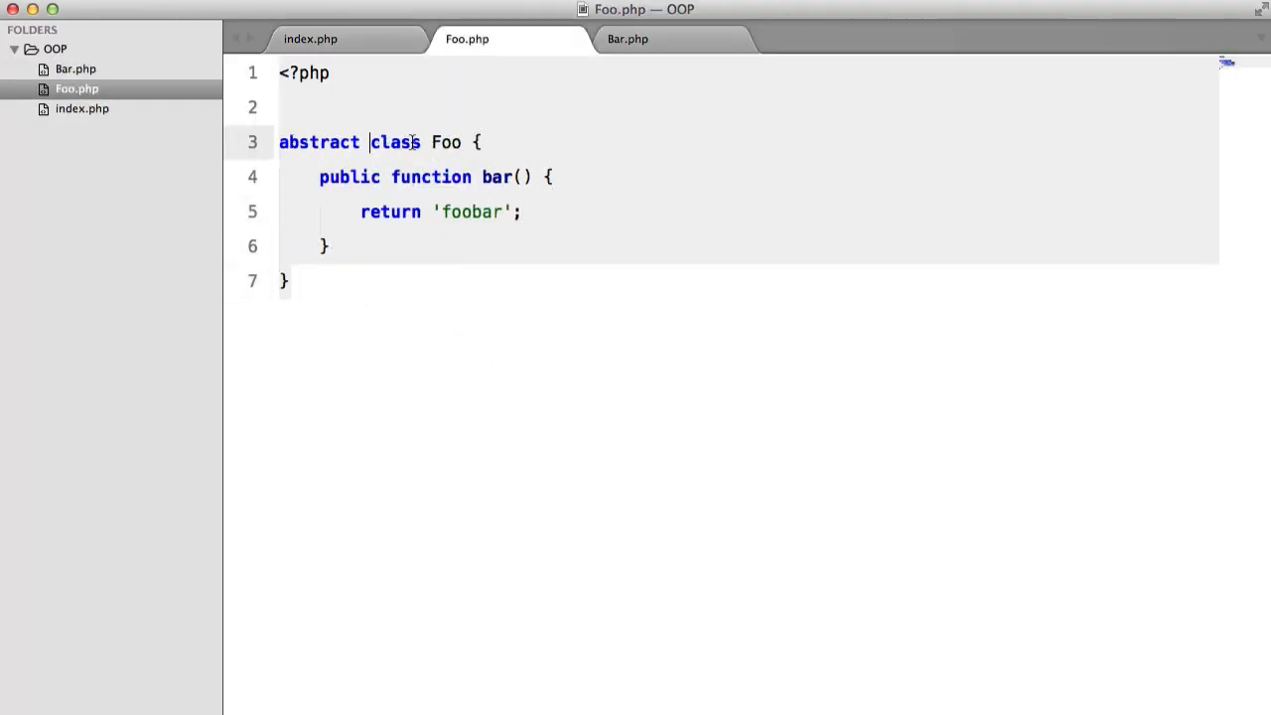
Step: Declare 'abstract public function foobar();' in Foo after the bar() method
{"action": "left_click", "coordinate": [310, 40]}
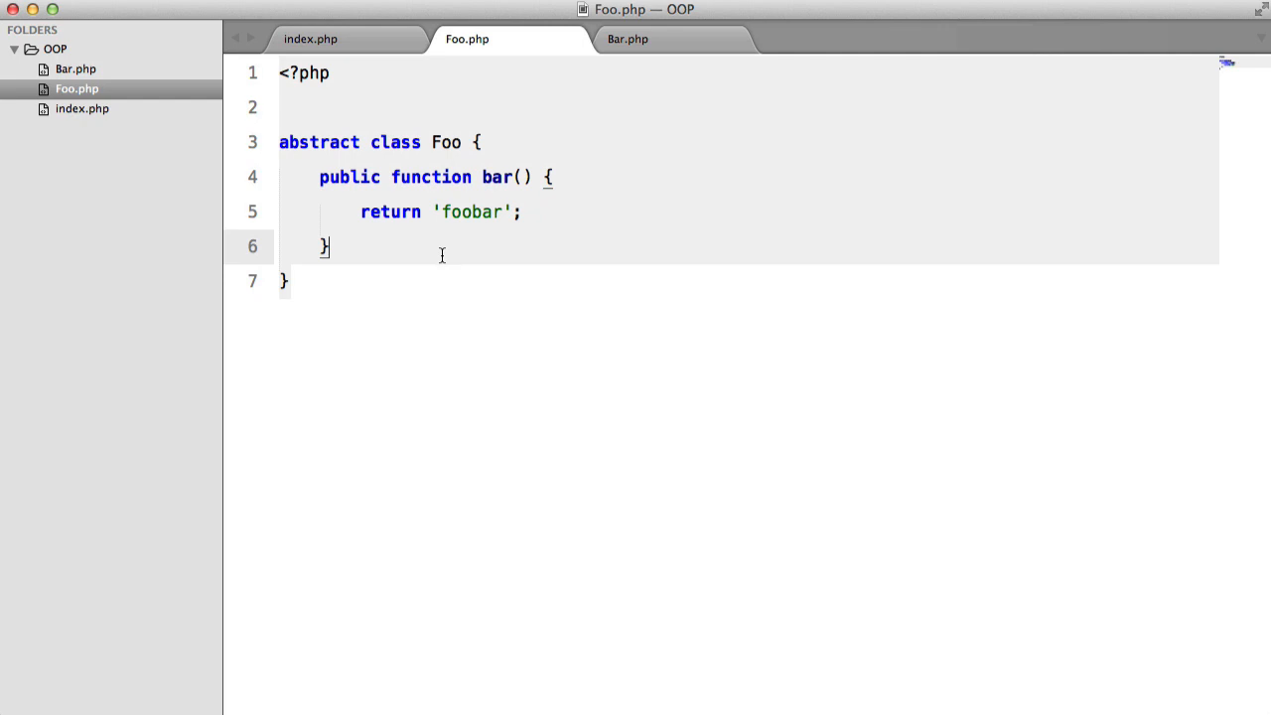
{"action": "mouse_move", "coordinate": [660, 313]}
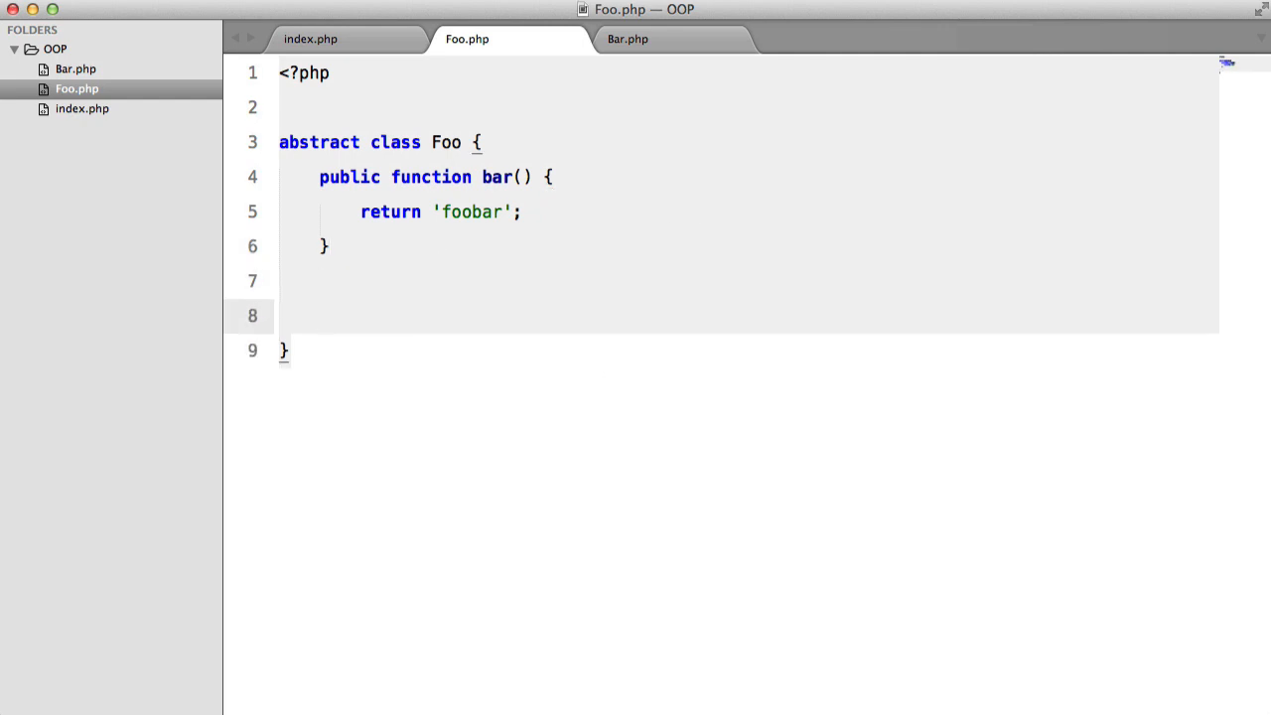
{"action": "type", "text": "abstract"}
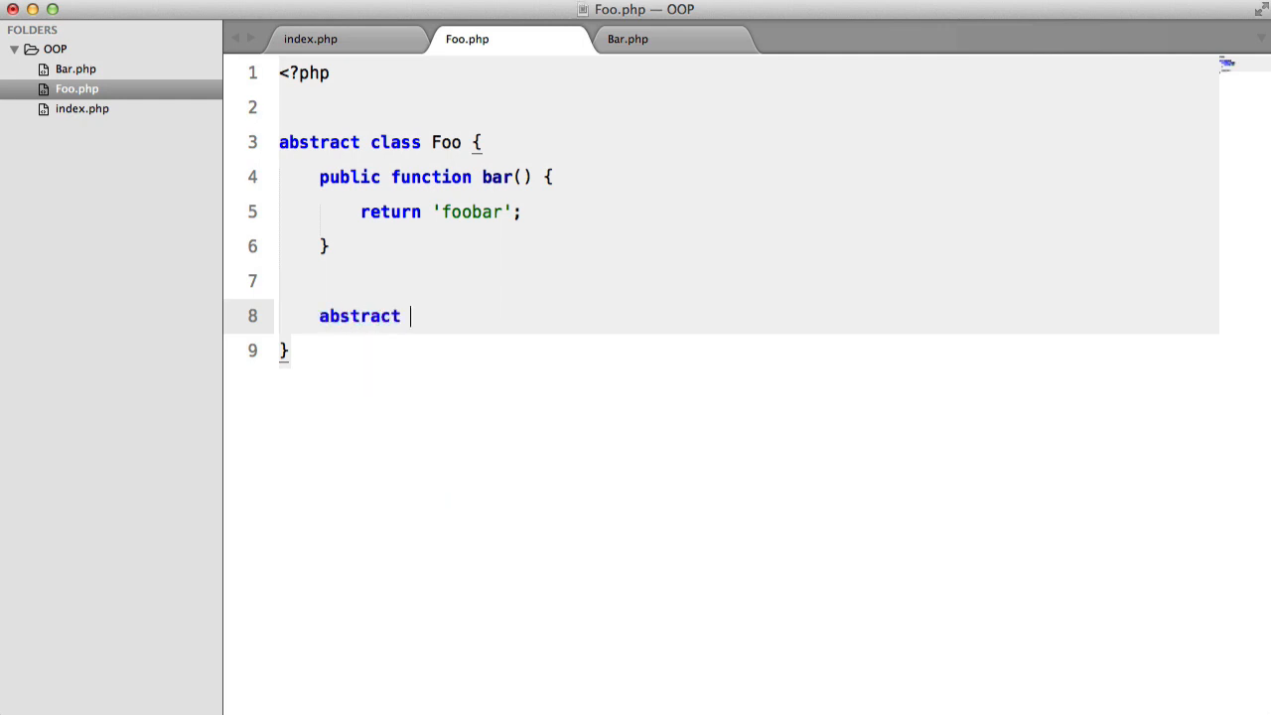
{"action": "type", "text": "public func"}
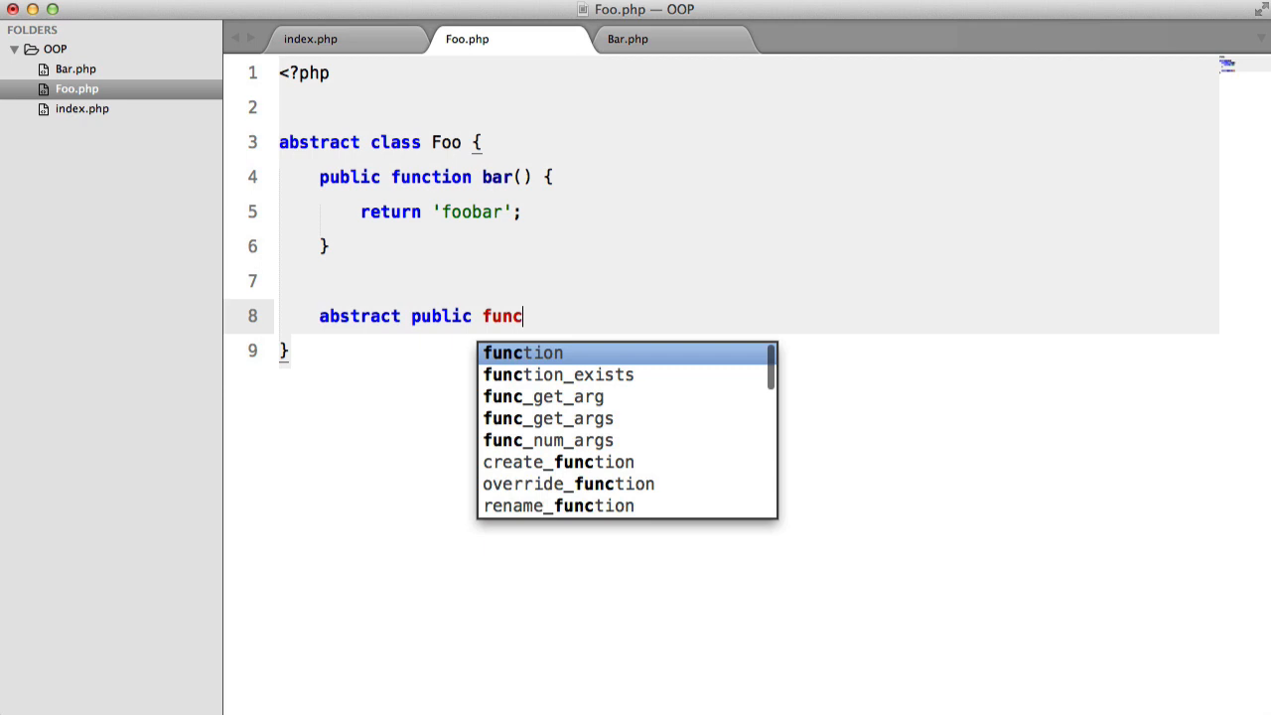
{"action": "type", "text": "function foobar()"}
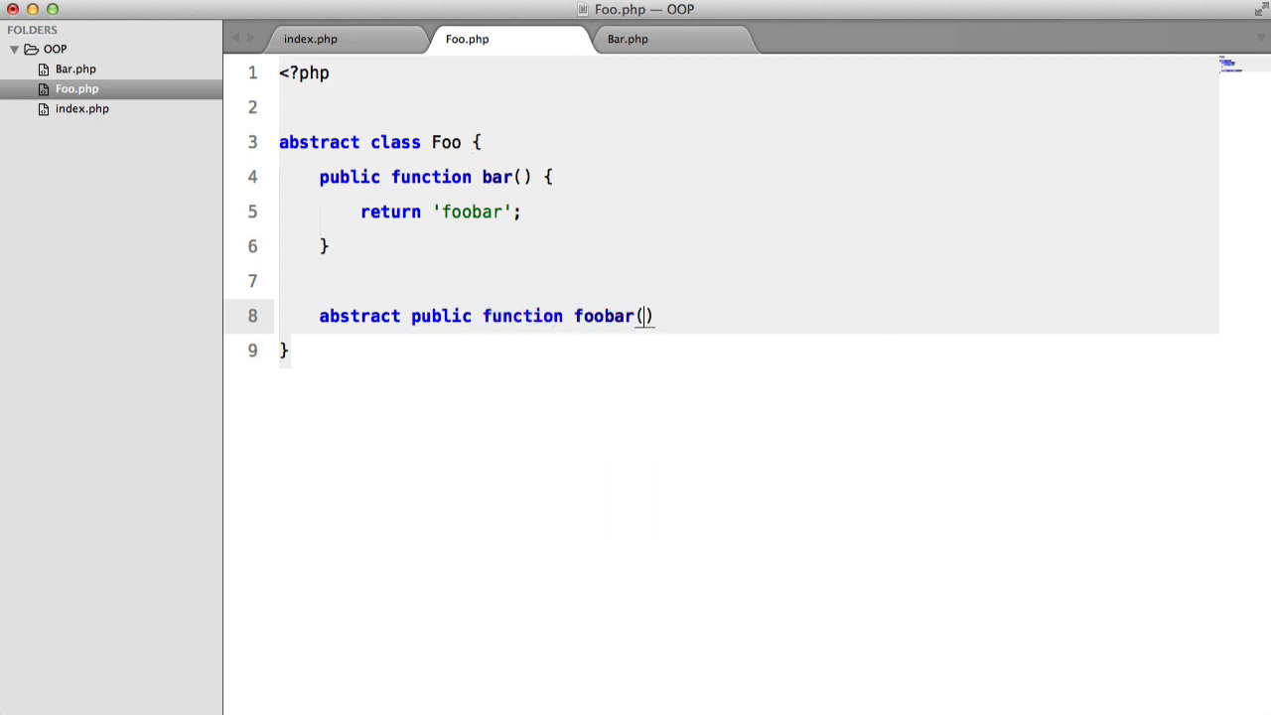
{"action": "type", "text": ";"}
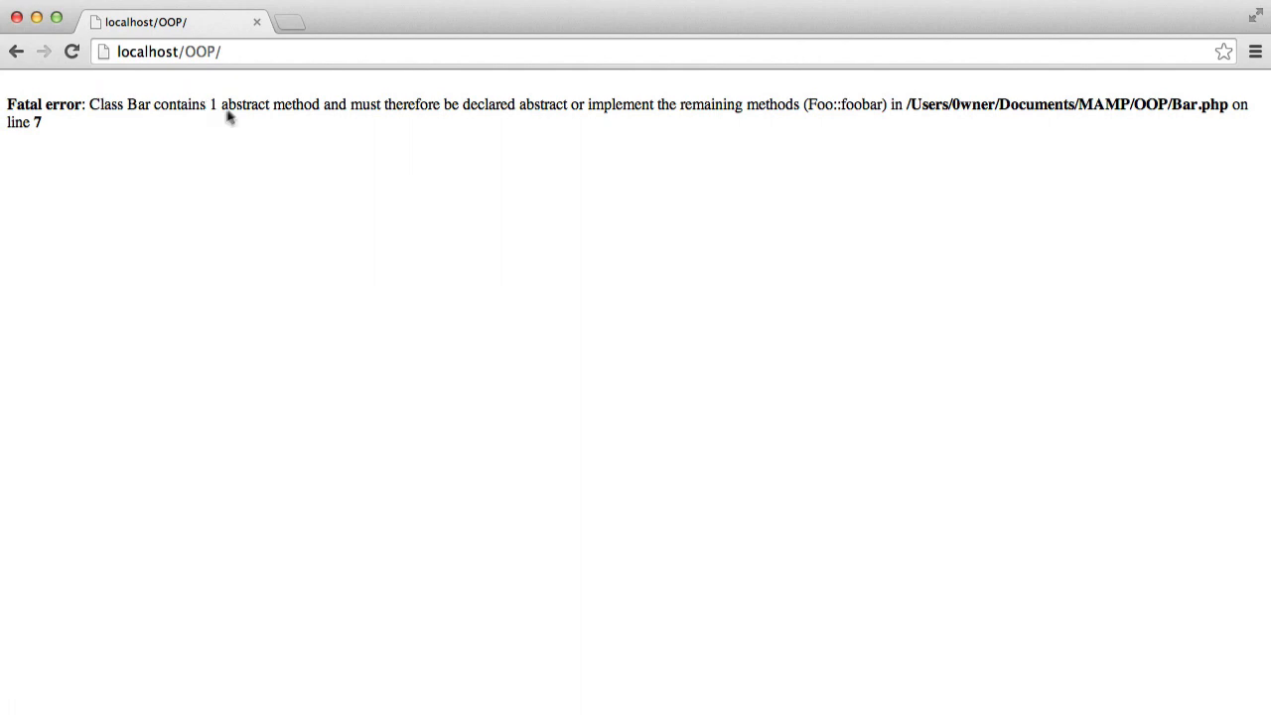
{"action": "mouse_move", "coordinate": [519, 111]}
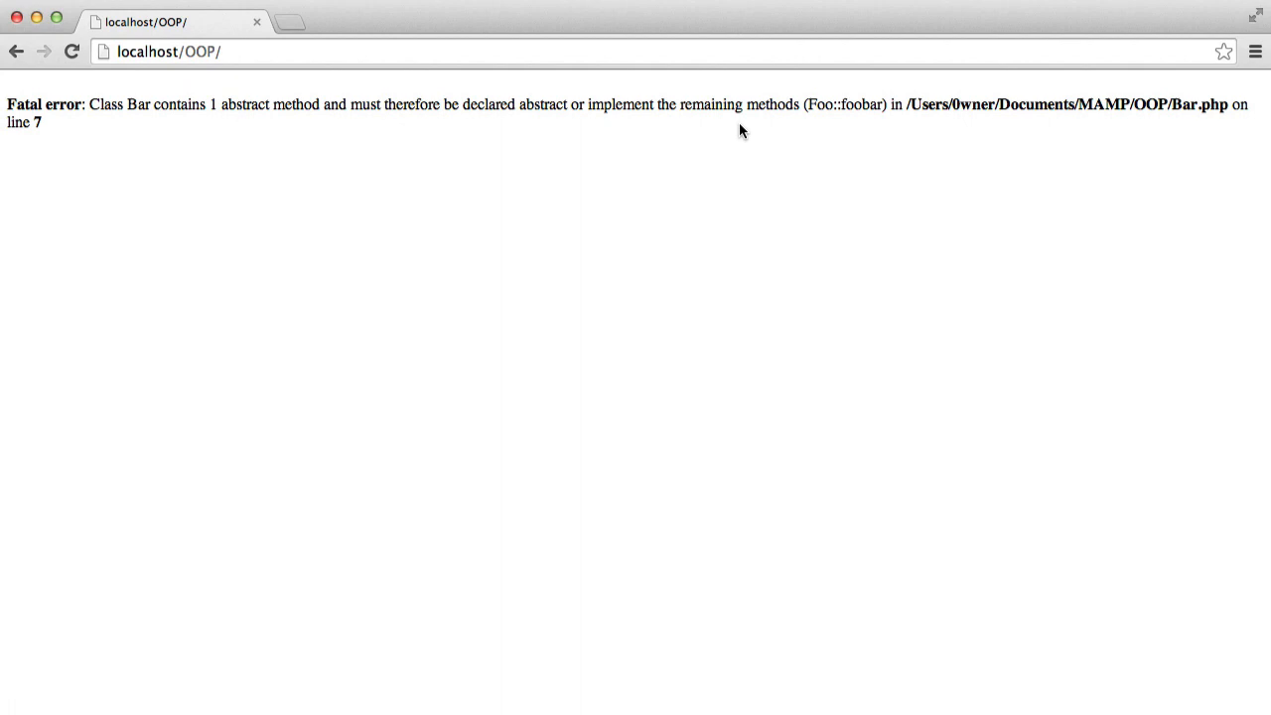
{"action": "mouse_move", "coordinate": [844, 109]}
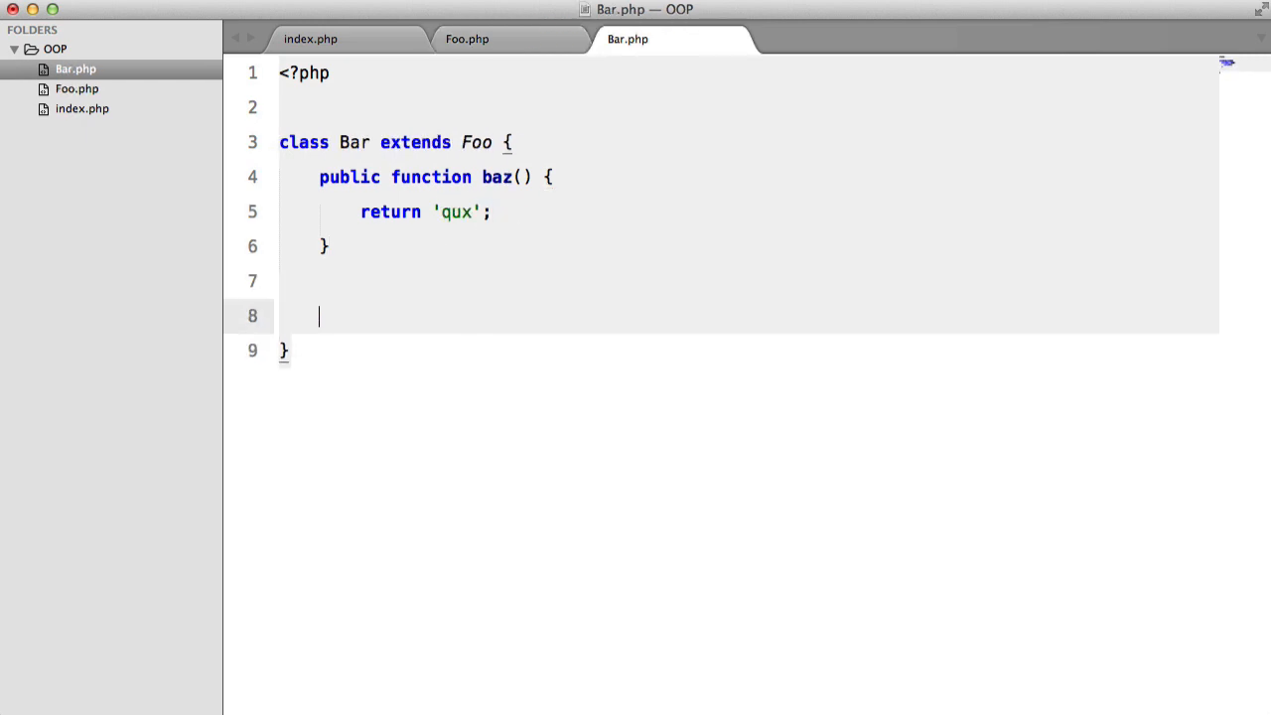
Step: Add a public function foobar() with a return statement to Bar below baz()
{"action": "type", "text": "public function foobar() {"}
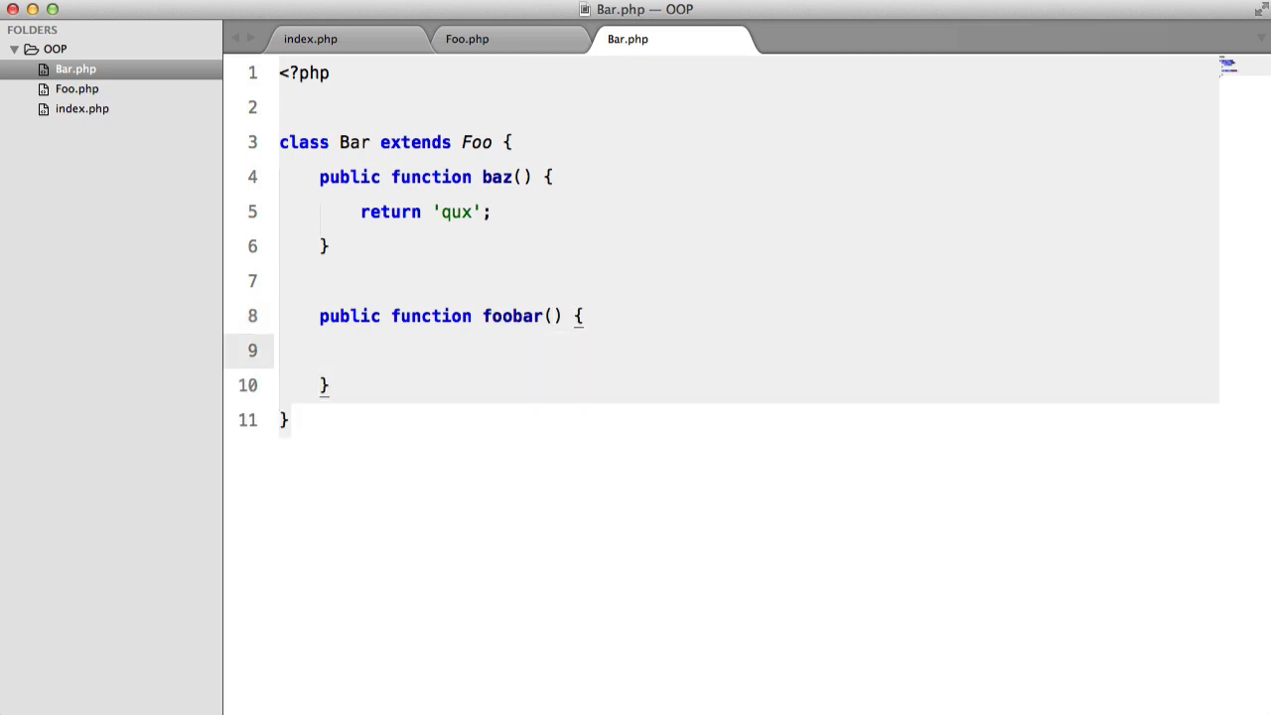
{"action": "type", "text": "return '';"}
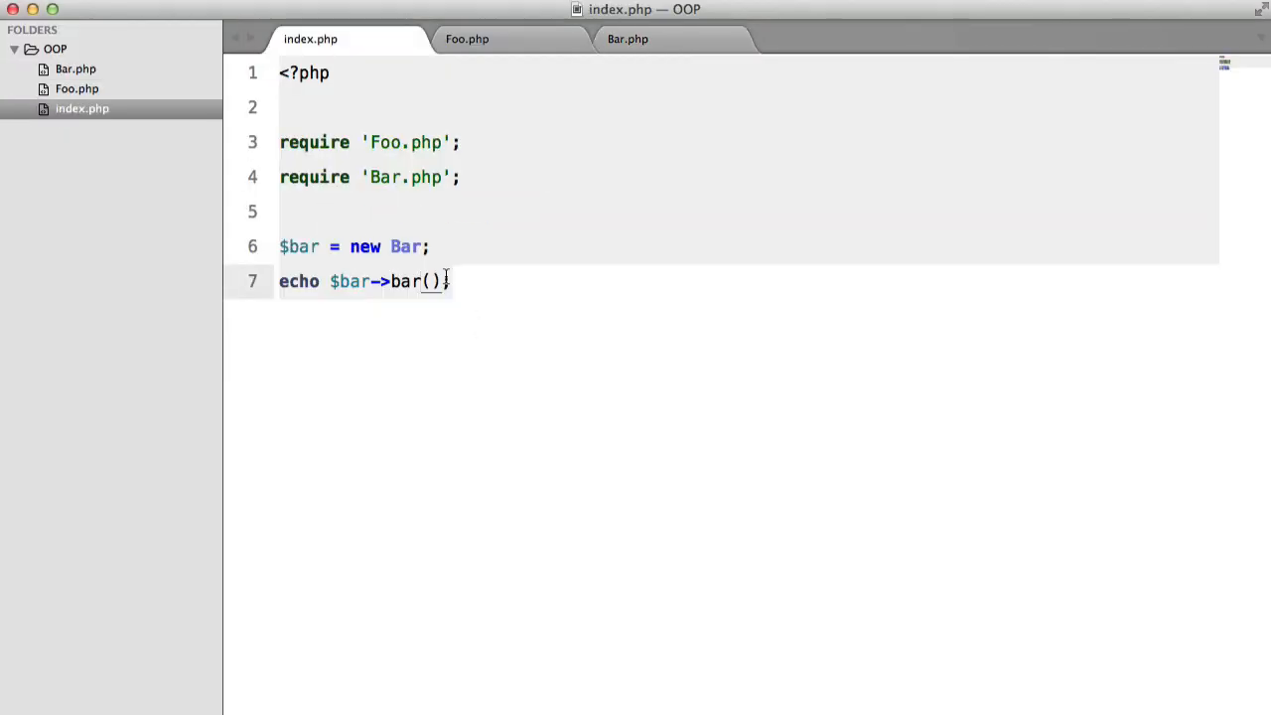
Step: Change index.php's echo line to call $bar->foobar() instead of bar()
{"action": "key", "text": "Backspace"}
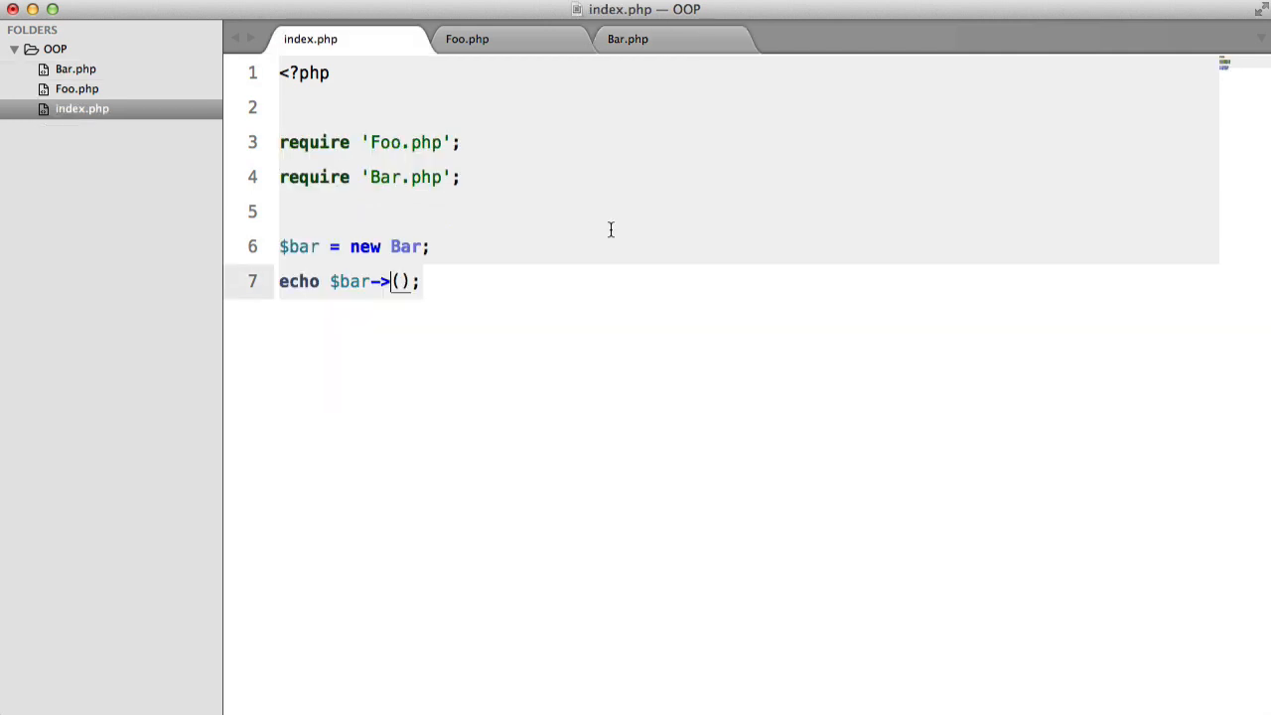
{"action": "type", "text": "foobar"}
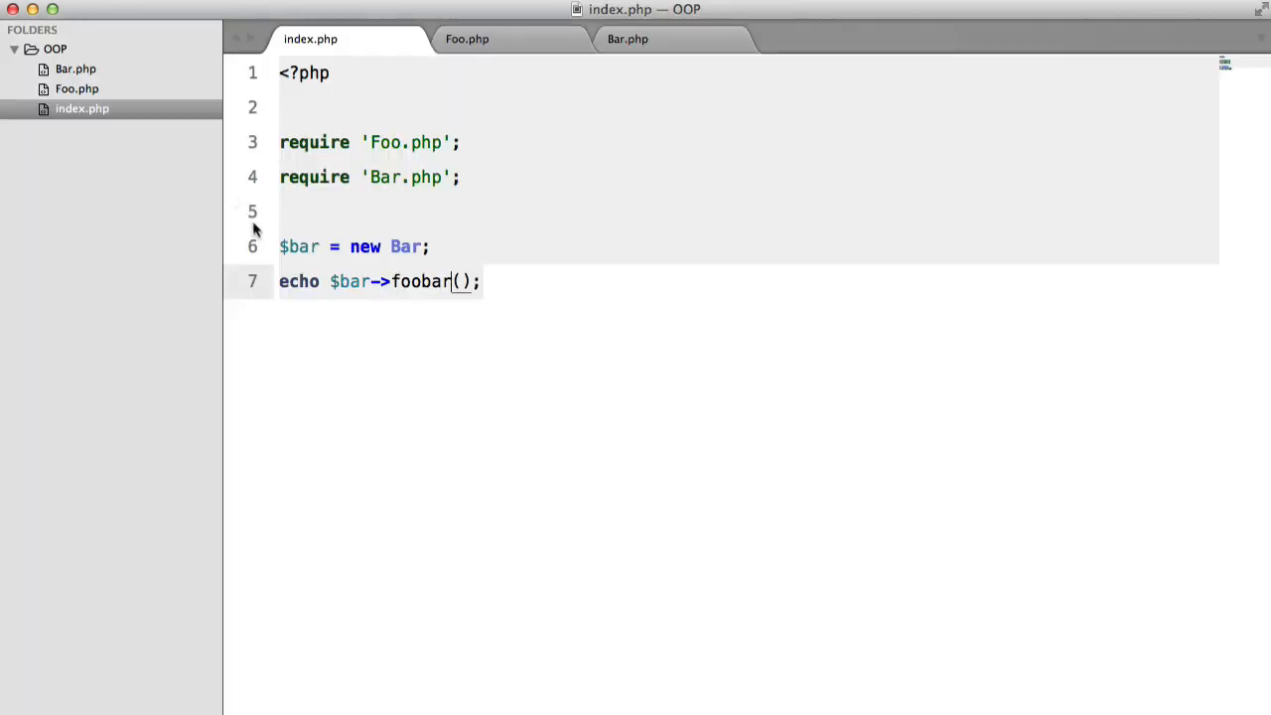
{"action": "left_click", "coordinate": [467, 40]}
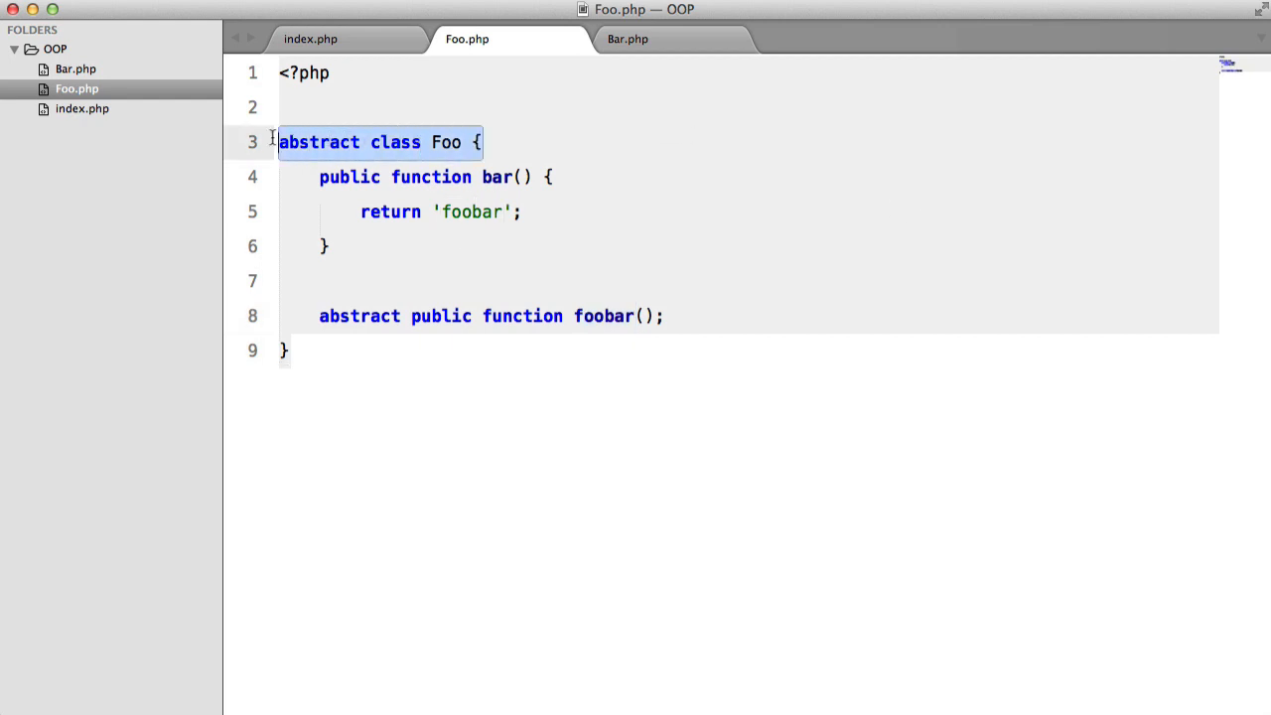
{"action": "mouse_move", "coordinate": [625, 321]}
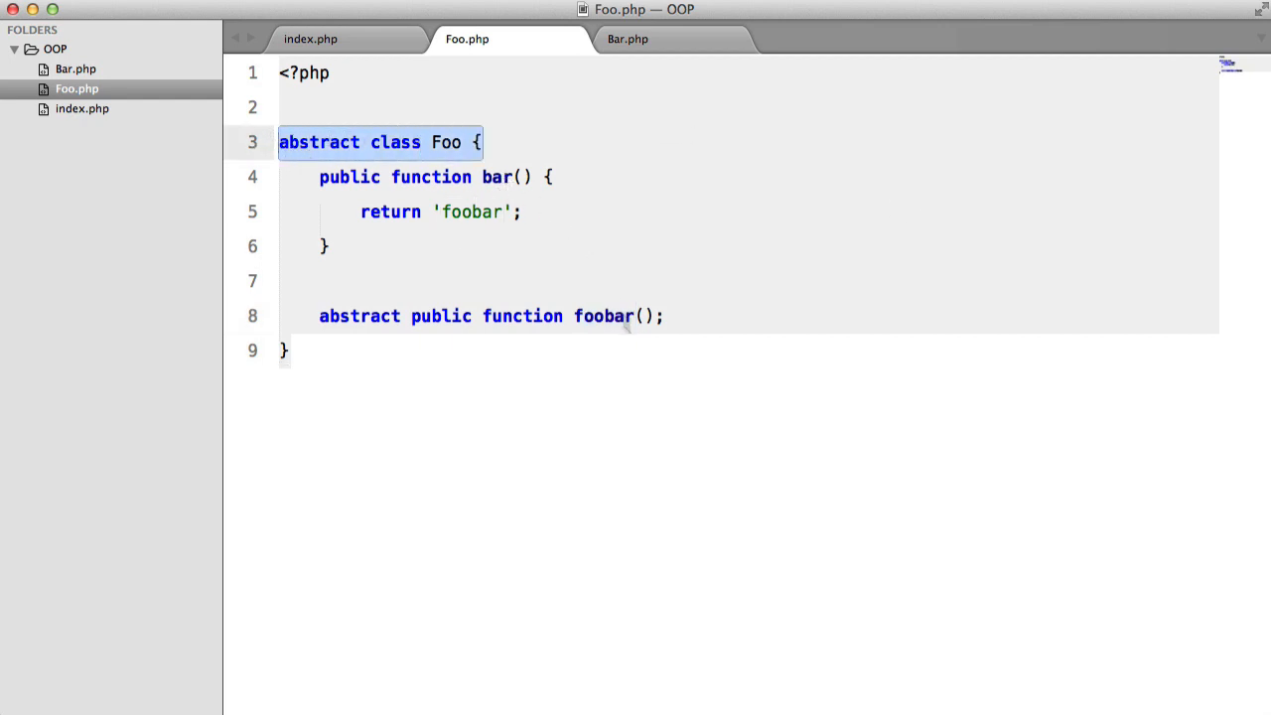